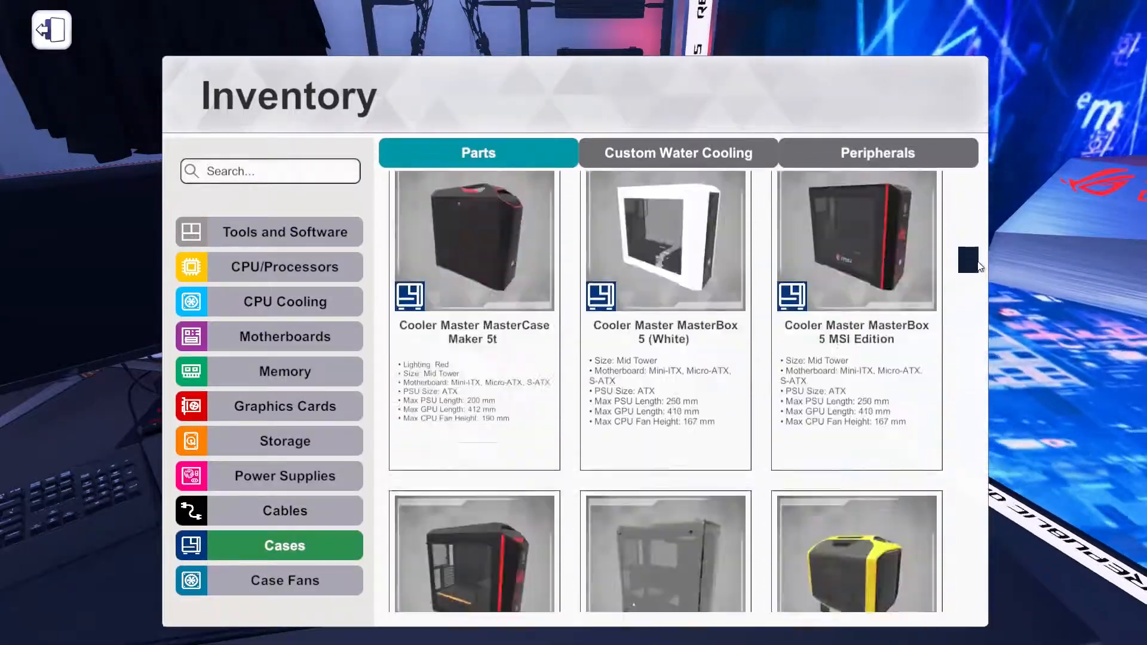
# - Scroll the Motherboards inventory and install the ASUS ROG Strix X470-F Gaming
pyautogui.scroll(-3)
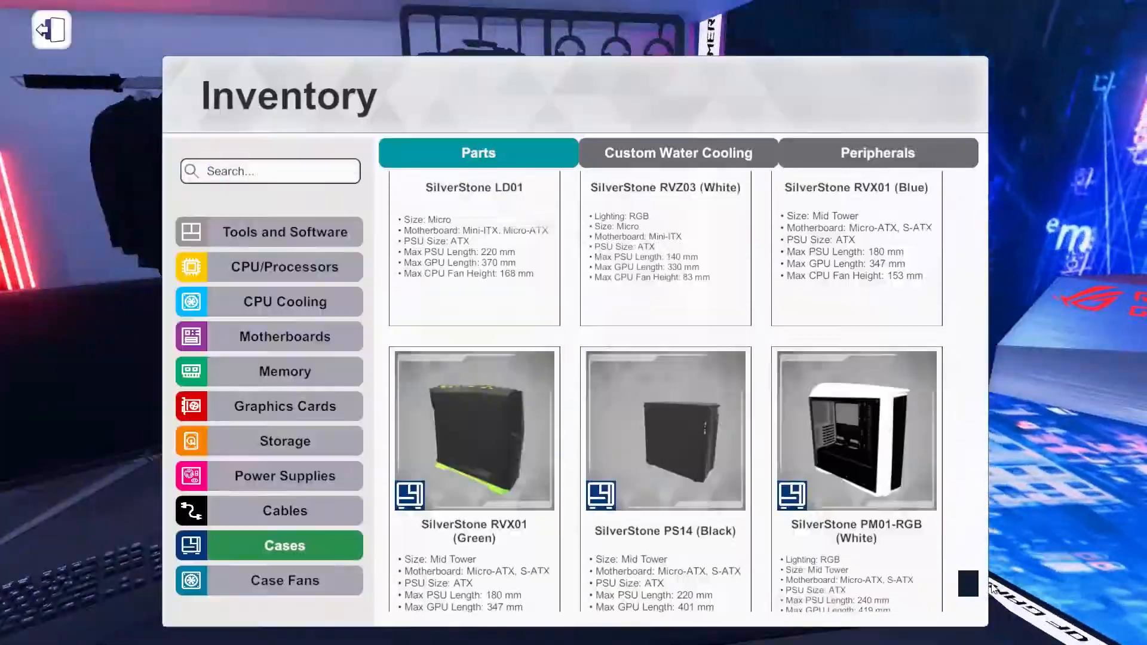
pyautogui.scroll(-3)
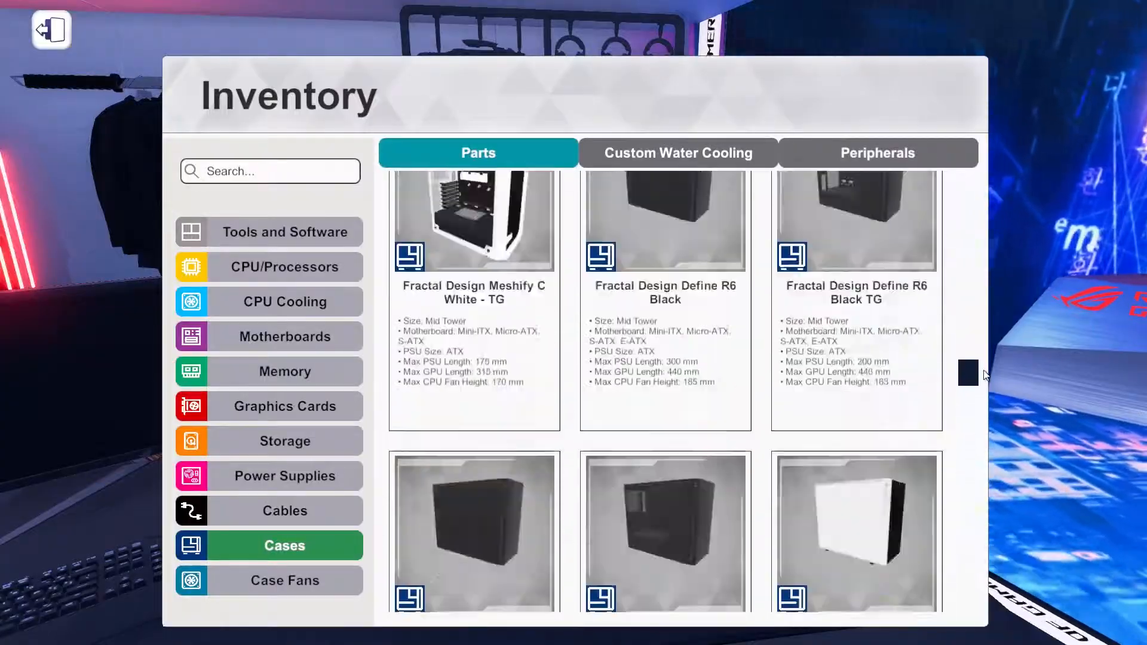
pyautogui.scroll(-3)
pyautogui.write('rog am')
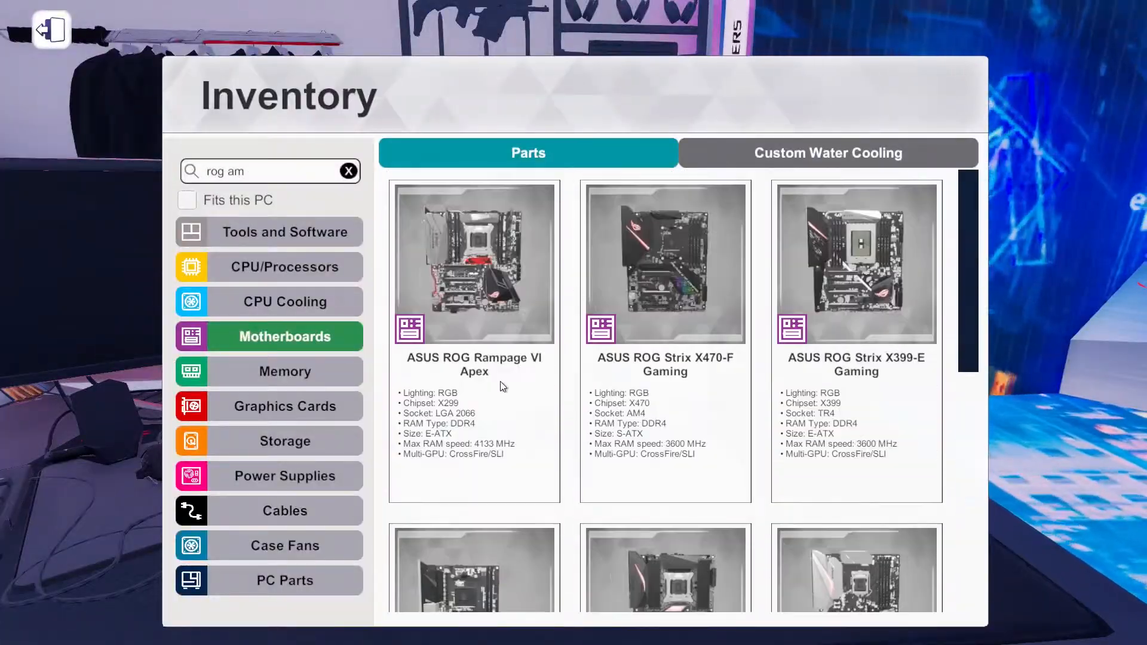
pyautogui.click(284, 370)
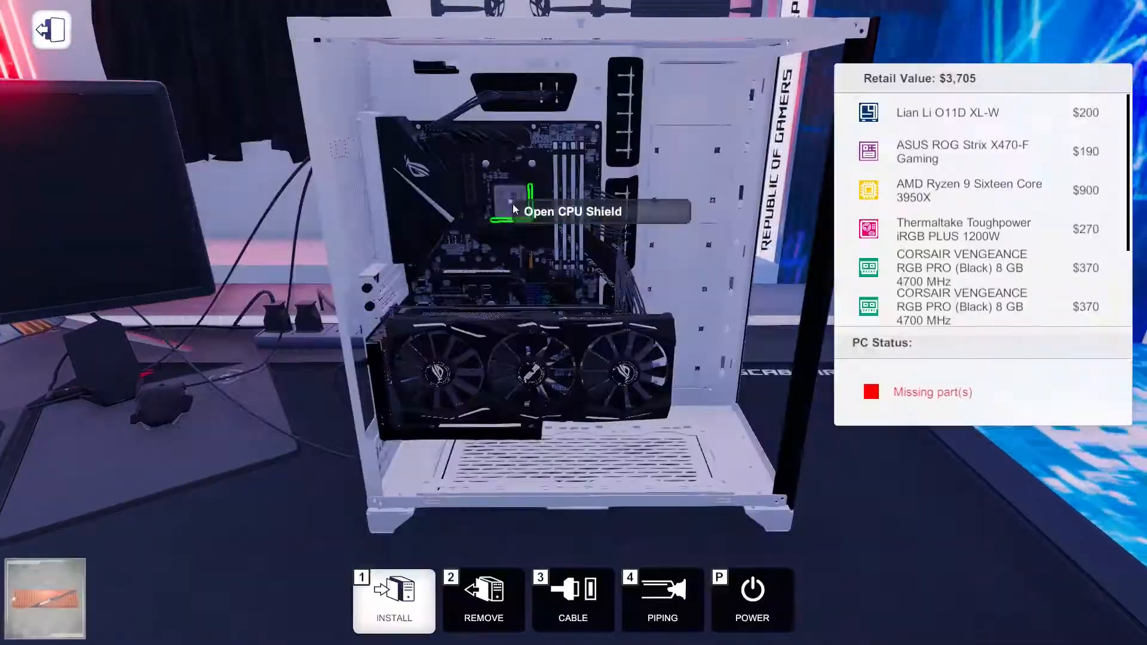
# - Remove the air-cooled graphics card, then browse Custom Water Cooling > Watercooled GPUs
pyautogui.click(482, 600)
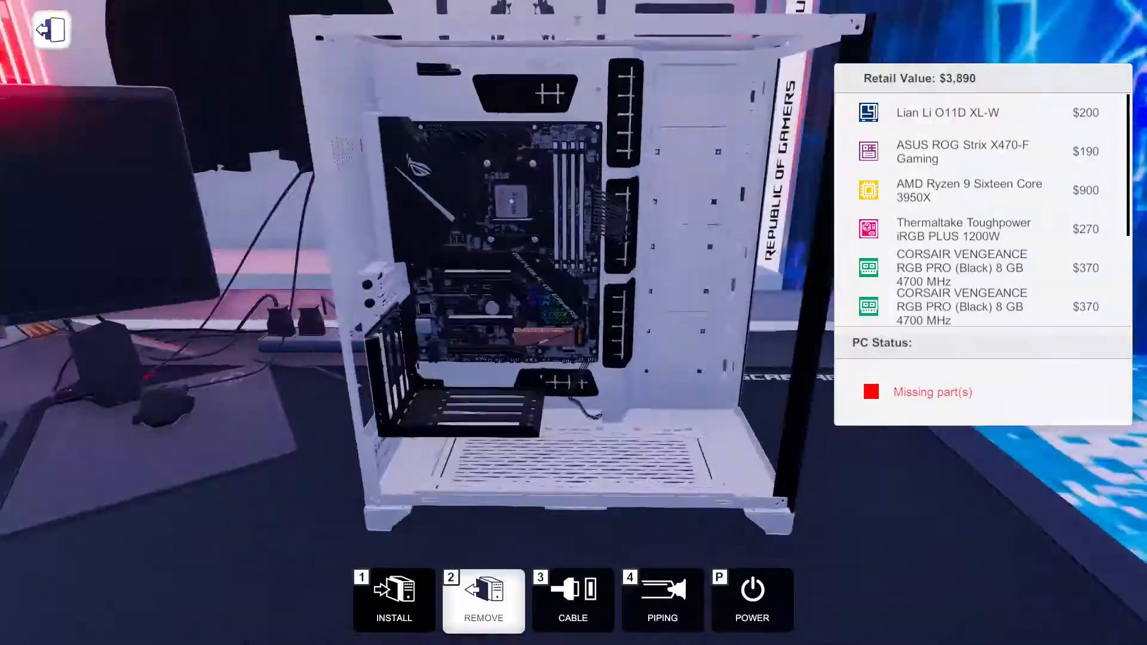
pyautogui.click(393, 599)
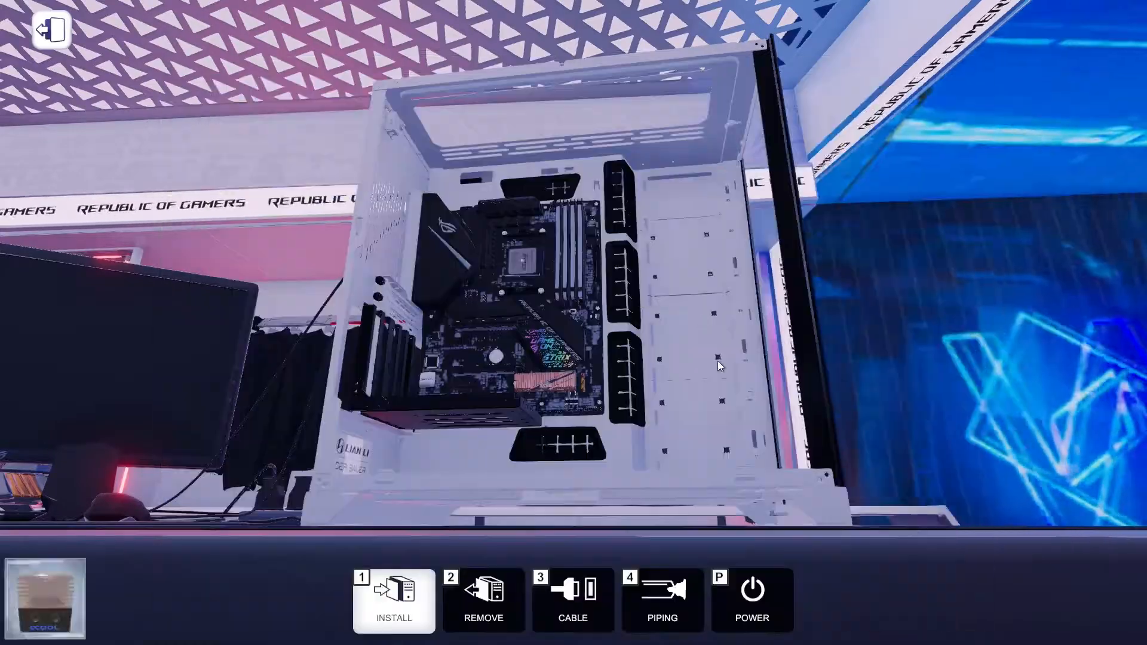
pyautogui.click(394, 599)
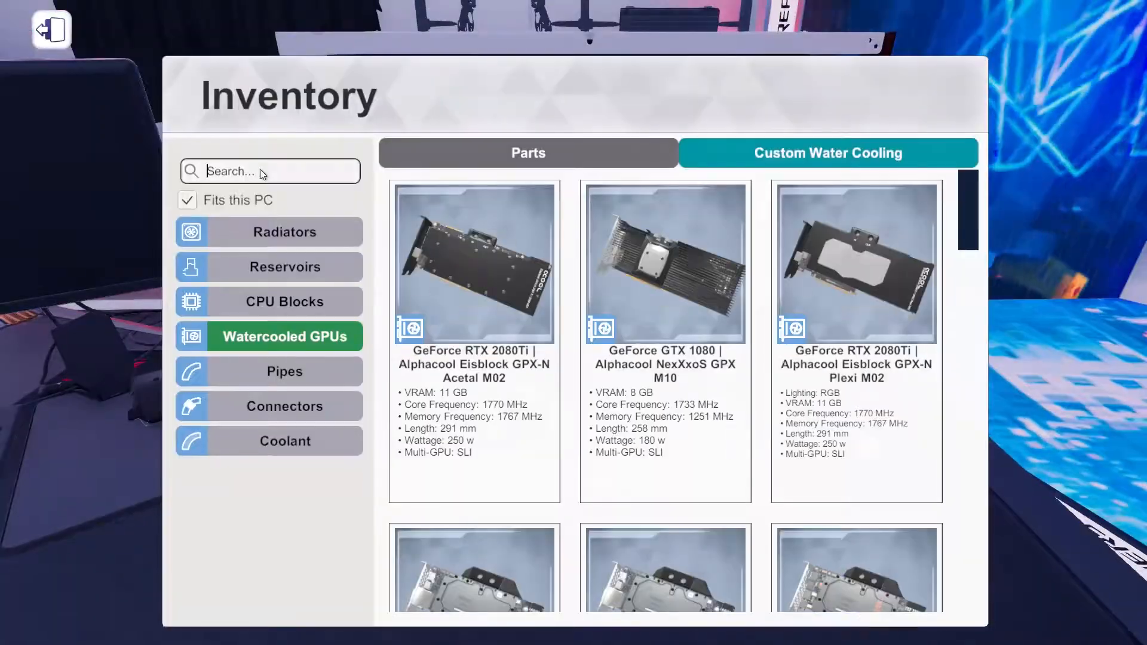